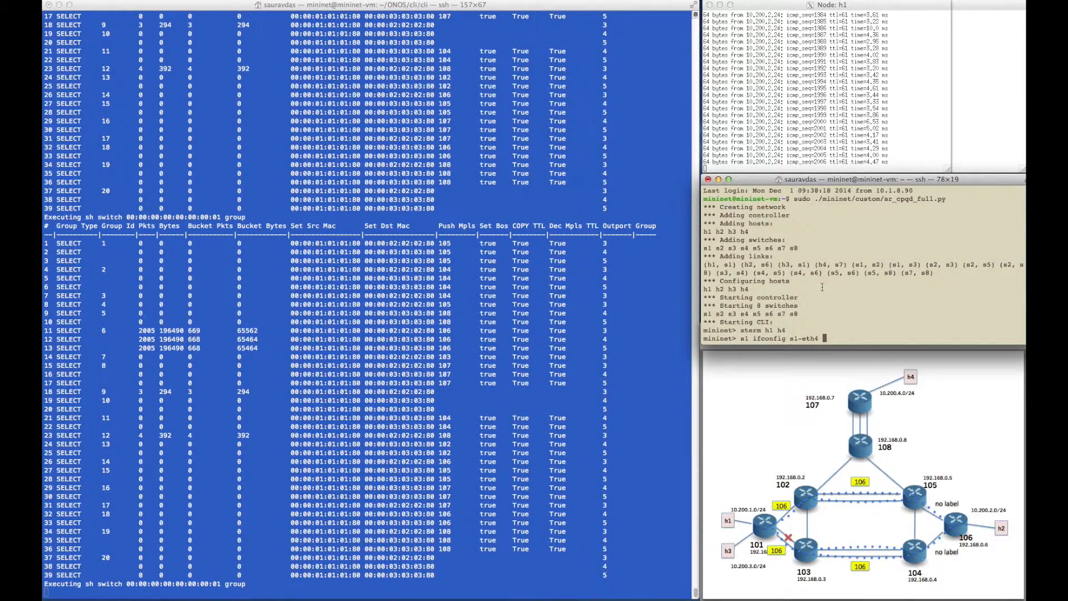
- Run 's1 ifconfig s1-eth4 down' at the mininet> prompt while h1 keeps pinging
type("down")
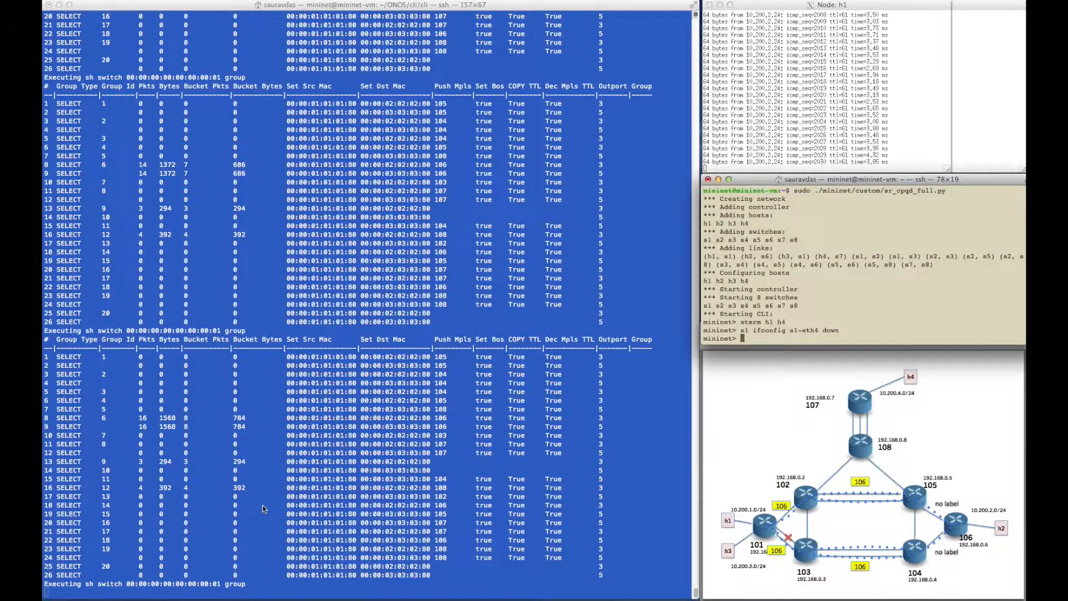
mouse_move(962, 523)
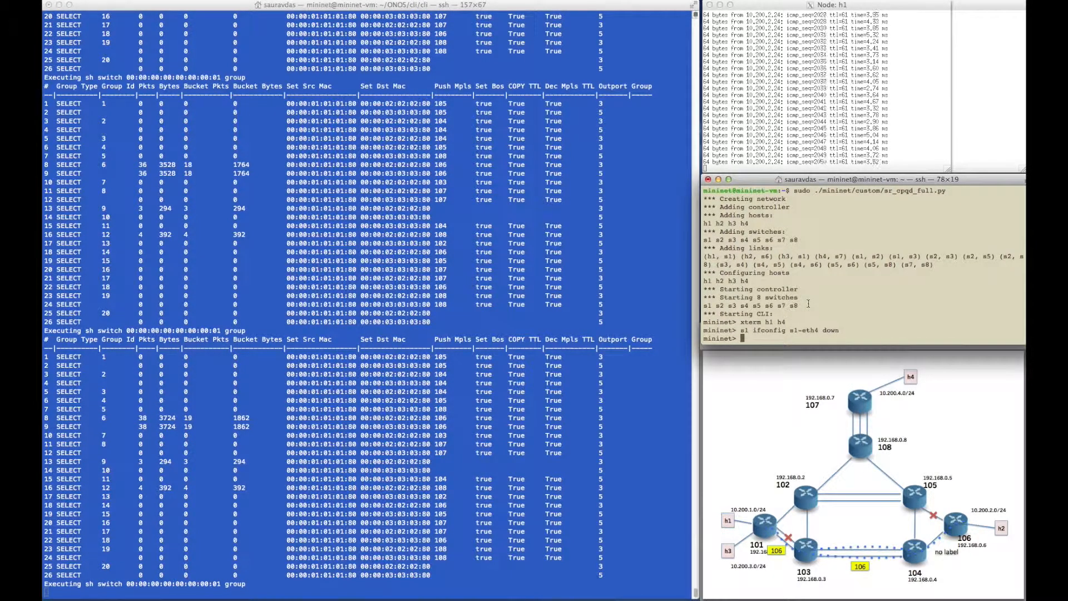
- Enter 'link s5 s6 down' in Mininet to break the s5–s6 link
type("link s5 s6")
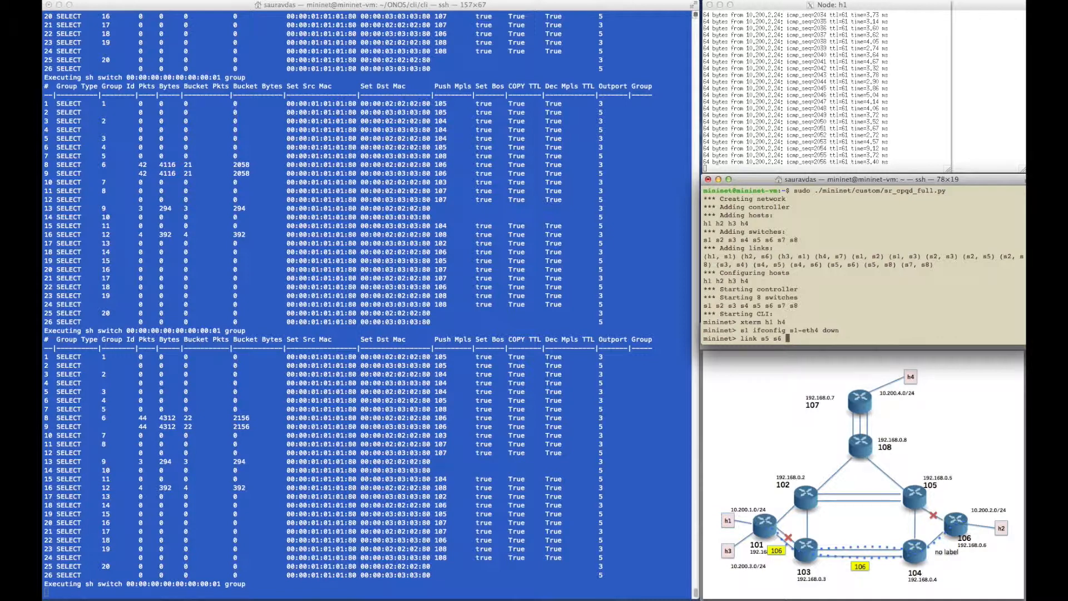
type("down")
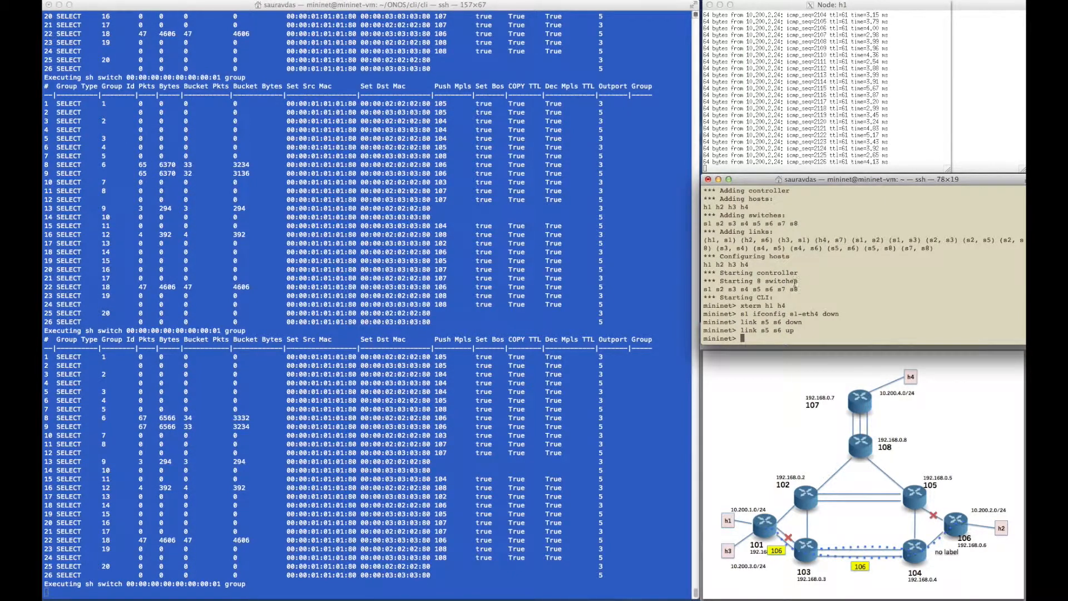
- Rerun the s1 ifconfig command with 'up' to restore s1-eth4
type("s1 ifconfig s1-eth4 down")
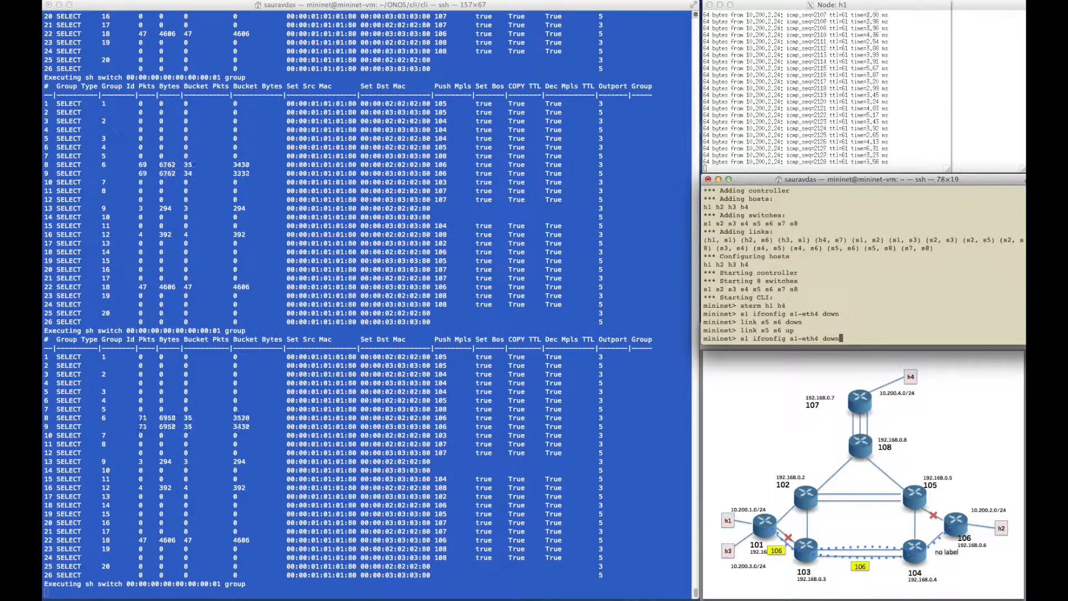
key("Return")
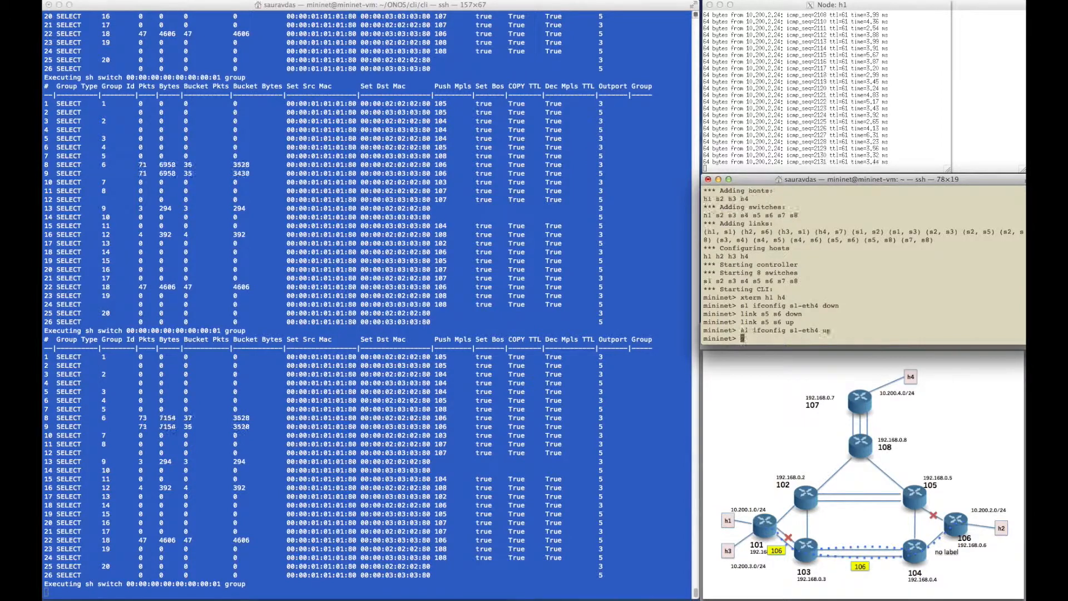